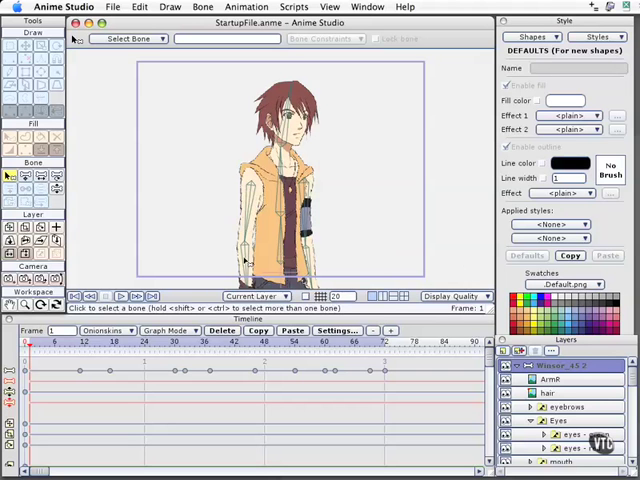
mouse_move(250, 188)
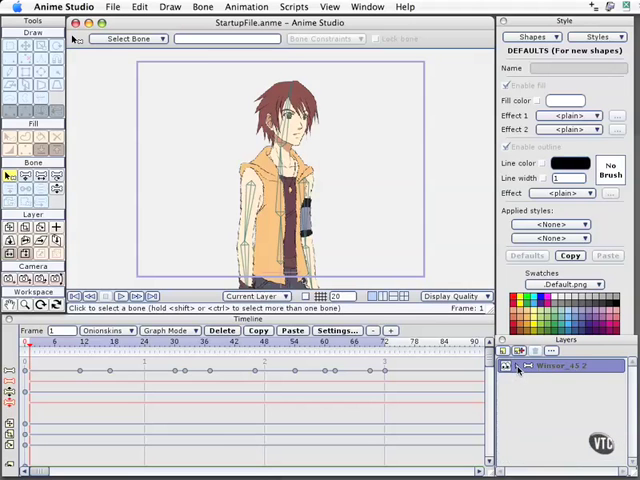
- Expand the character's layer group to reveal its arm, hair and body layers
left_click(508, 364)
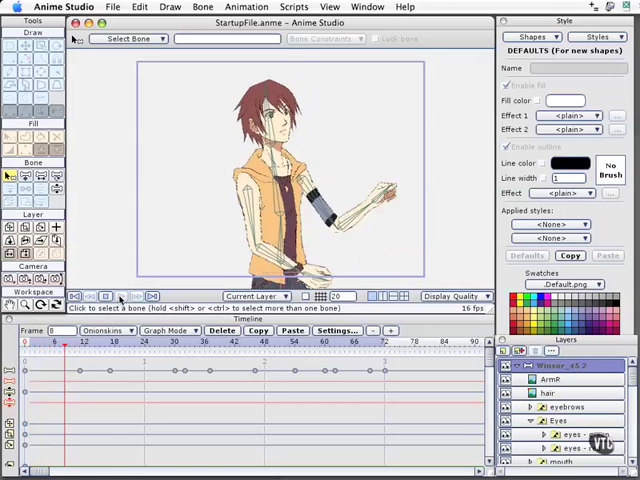
left_click(232, 340)
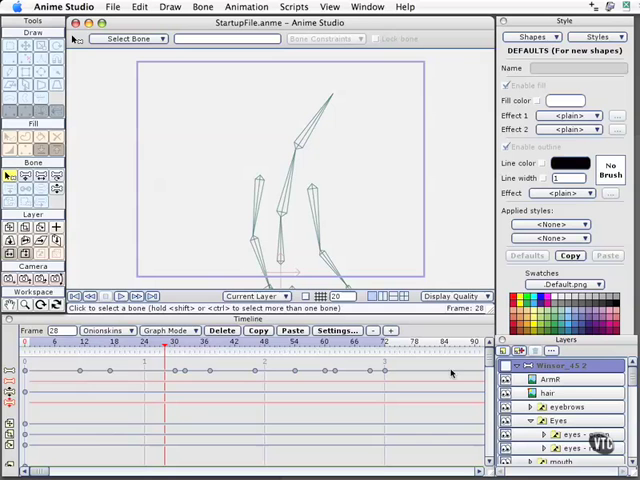
mouse_move(338, 224)
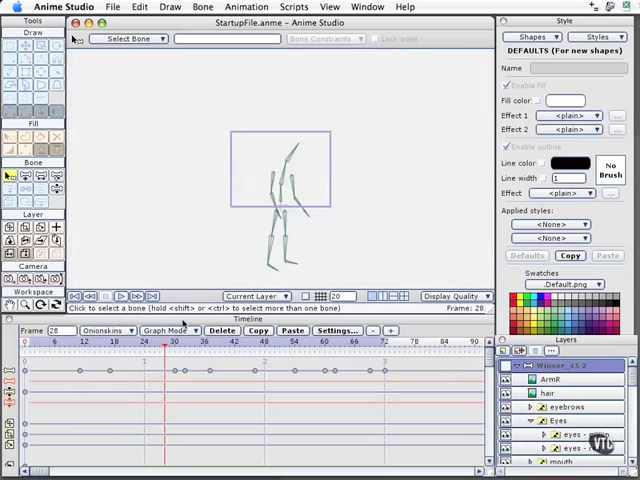
mouse_move(120, 296)
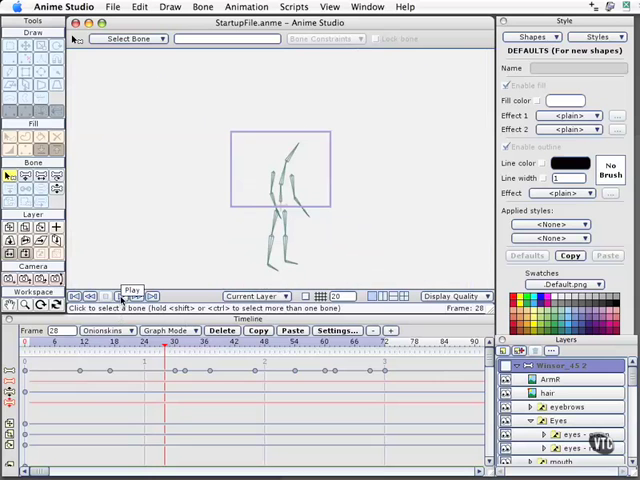
- Hide the character artwork so only the bone skeleton shows, zoomed out to the full rig
left_click(120, 296)
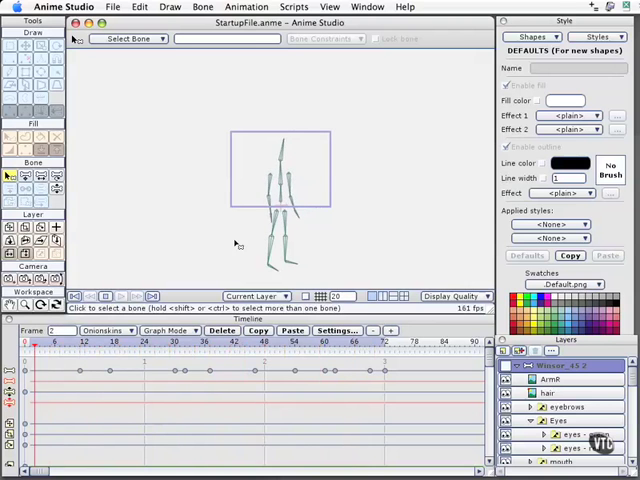
left_click(106, 296)
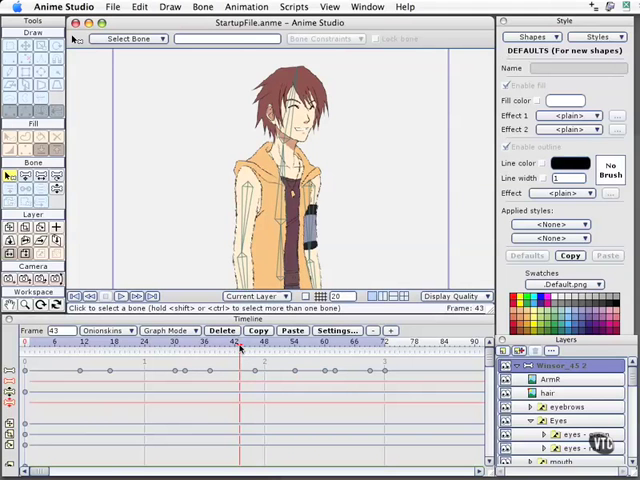
- Start a new document via File > New, bringing up the save-changes prompt
left_click(140, 340)
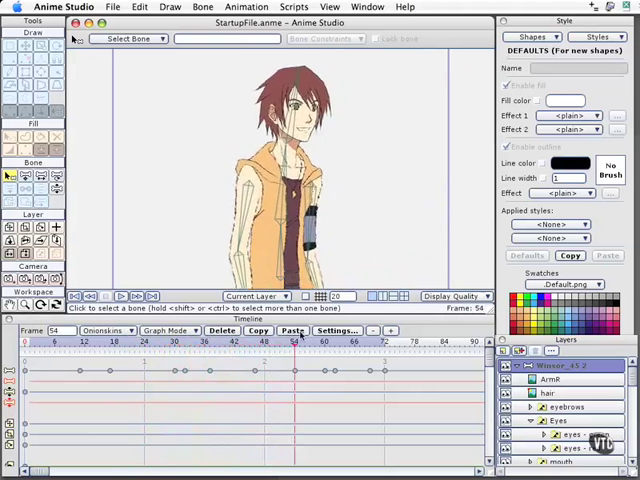
left_click(310, 340)
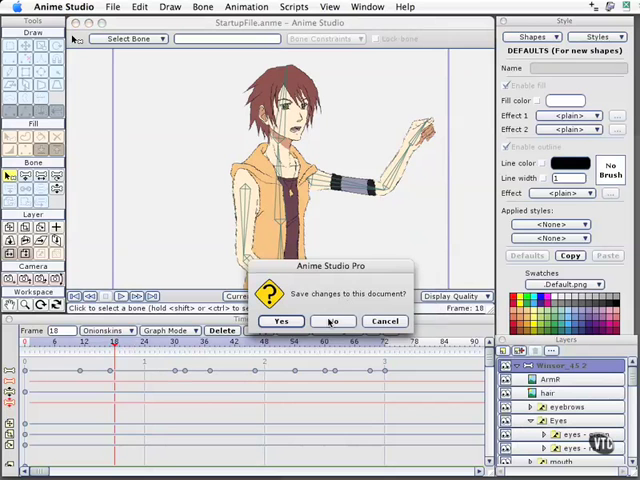
- Discard the character file's changes and draw a long thin diving-board rectangle near the canvas top
left_click(332, 320)
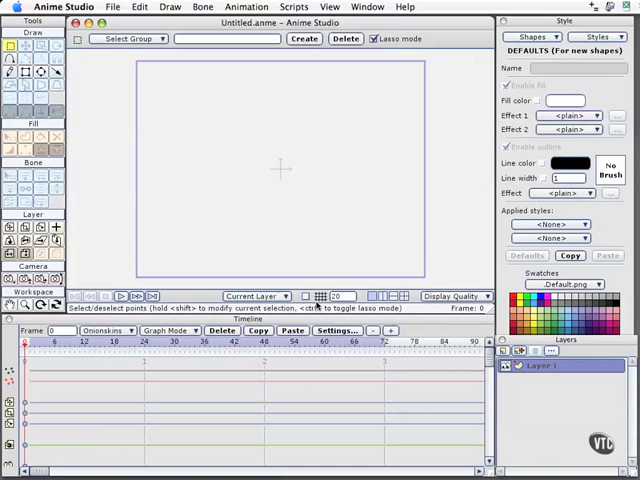
mouse_move(300, 244)
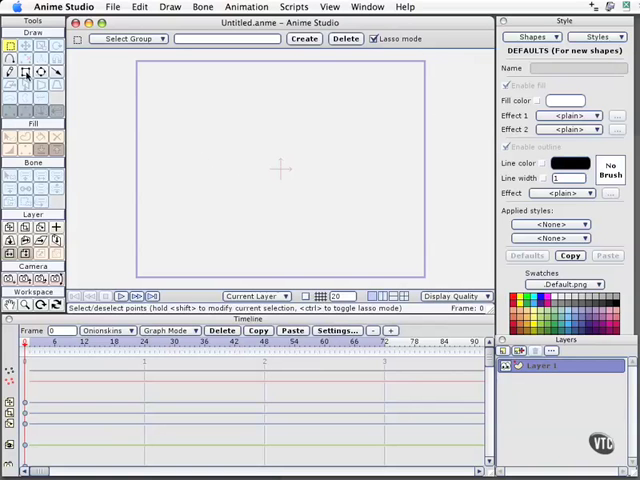
left_click_drag(156, 104, 284, 110)
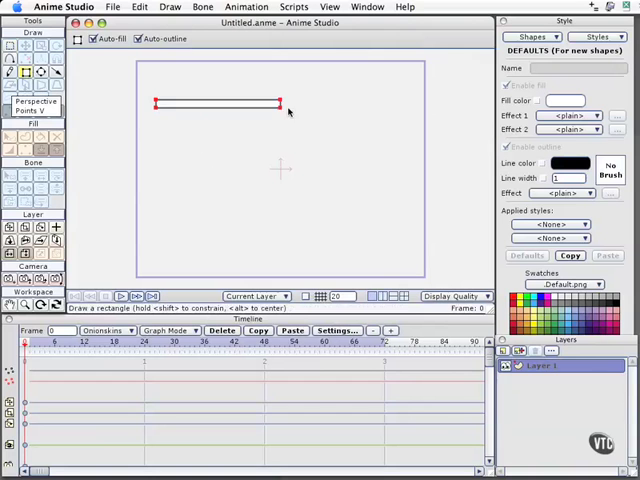
left_click_drag(284, 110, 392, 110)
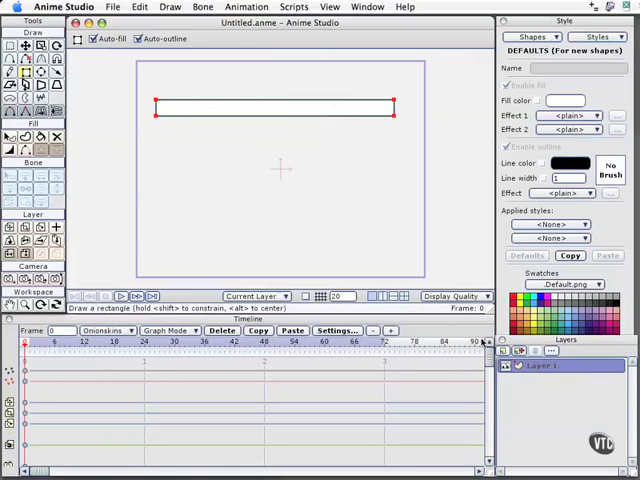
left_click(504, 352)
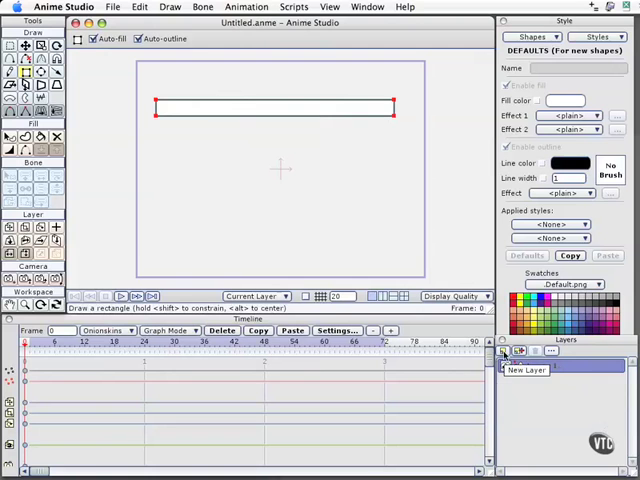
- Add a Bone layer from the New Layer list above the rectangle's vector layer
left_click(520, 352)
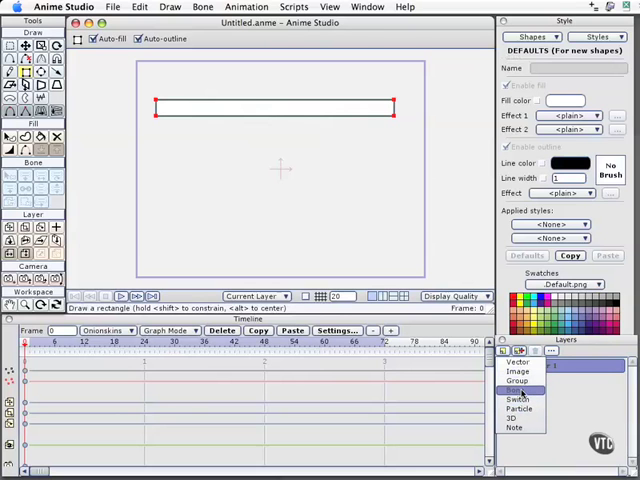
left_click(516, 390)
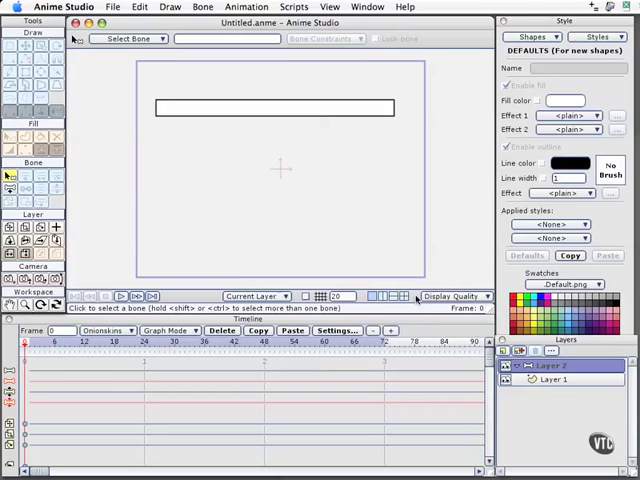
mouse_move(326, 184)
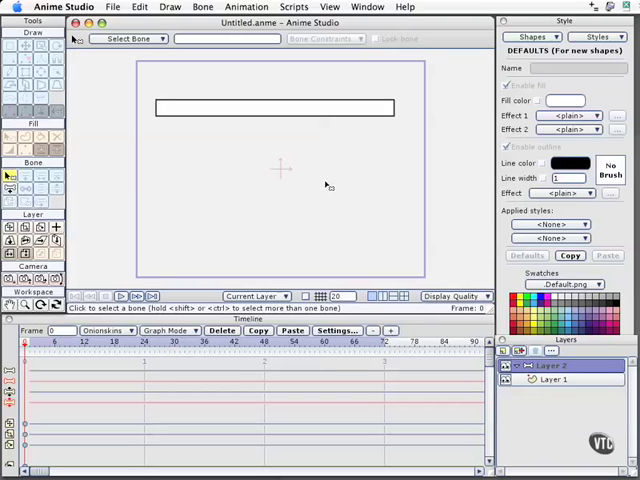
mouse_move(248, 146)
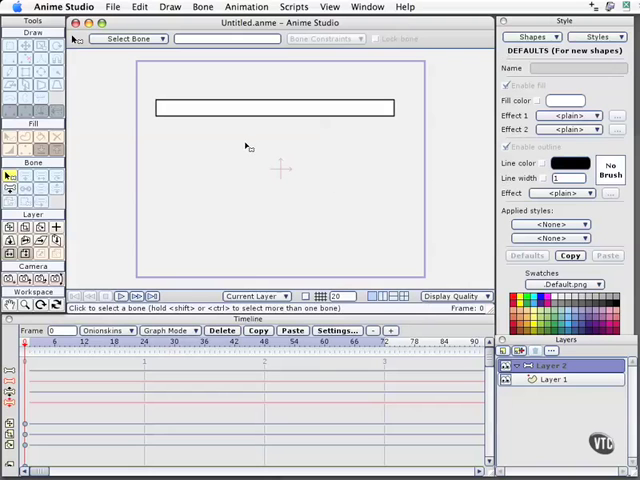
mouse_move(478, 308)
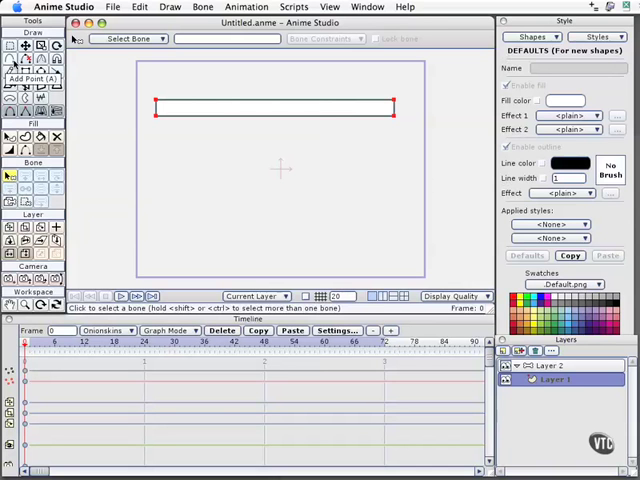
mouse_move(100, 164)
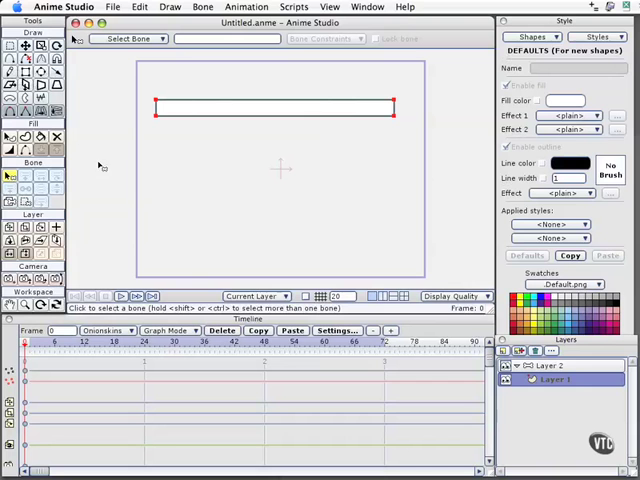